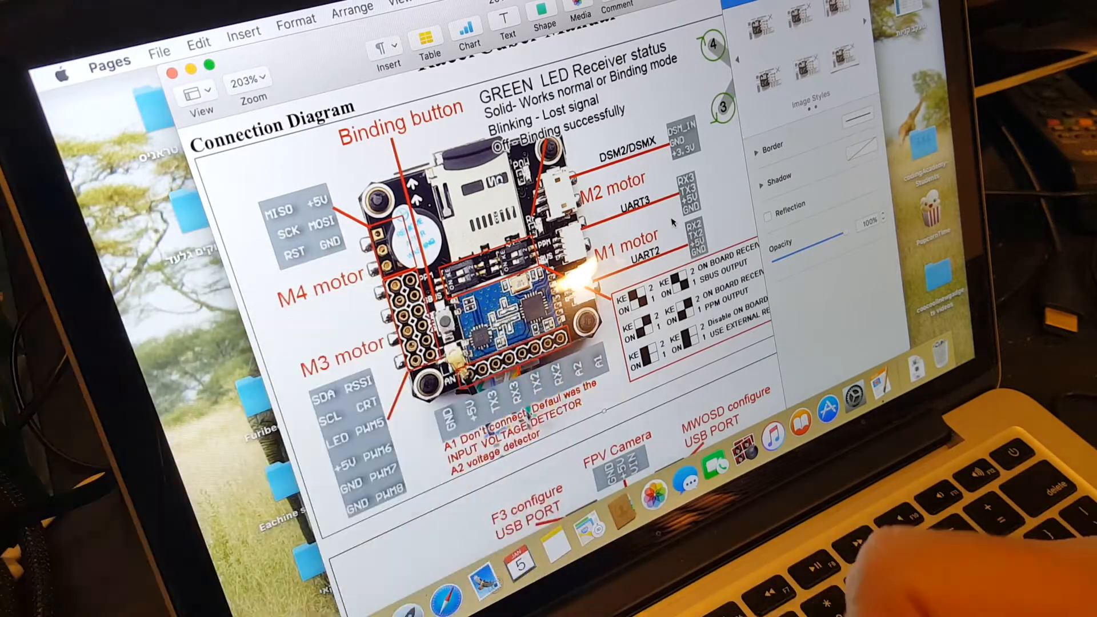
{"action": "scroll", "scroll_direction": "down", "scroll_amount": 3}
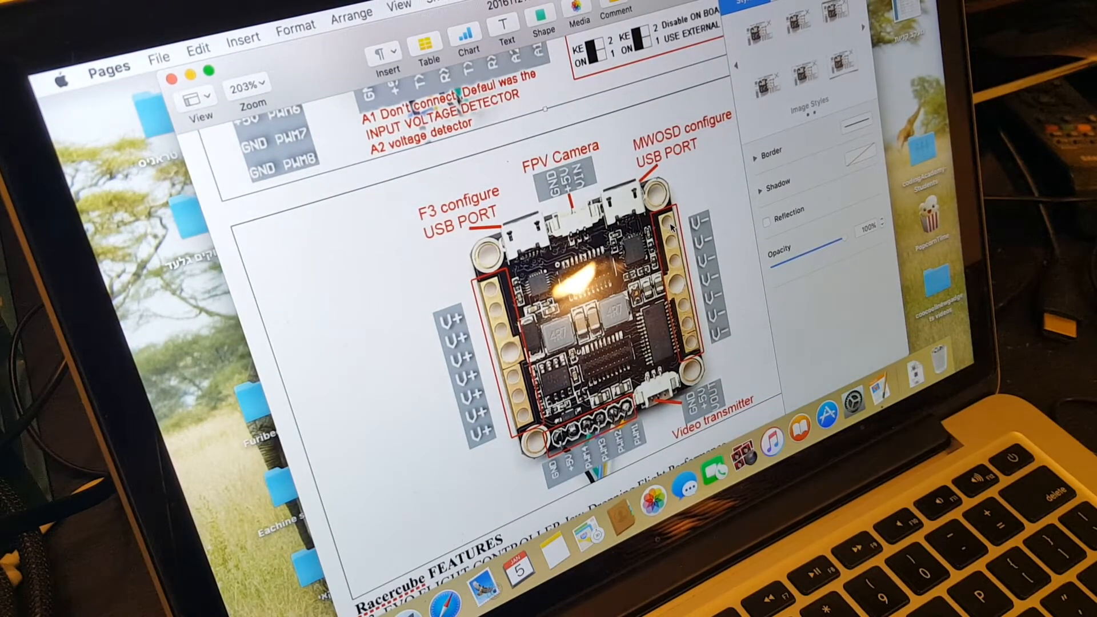
{"action": "scroll", "scroll_direction": "down", "scroll_amount": 3}
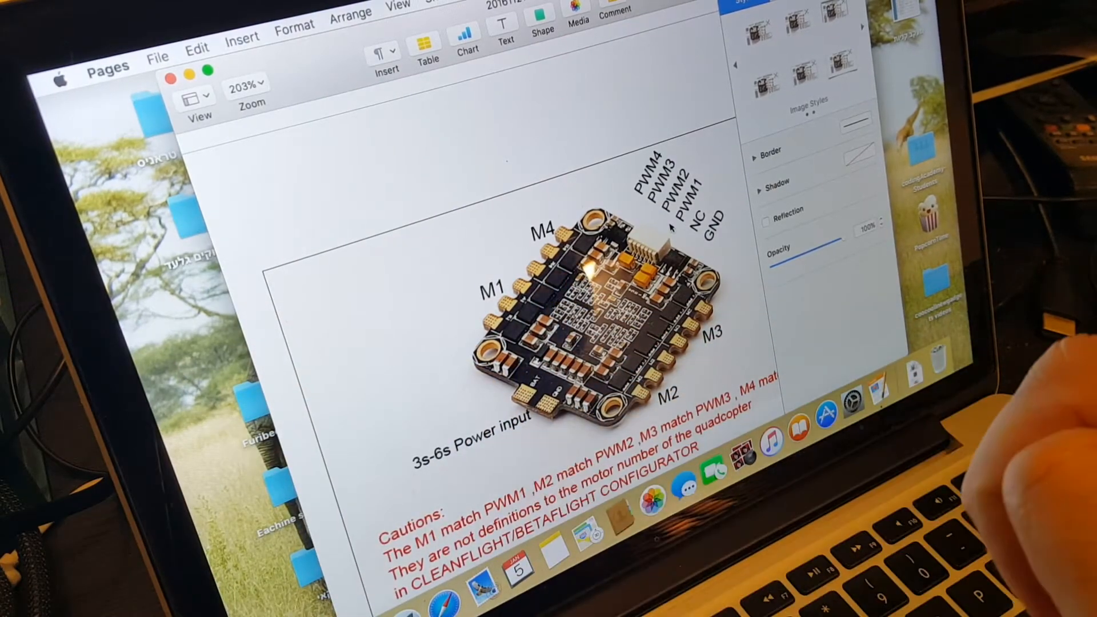